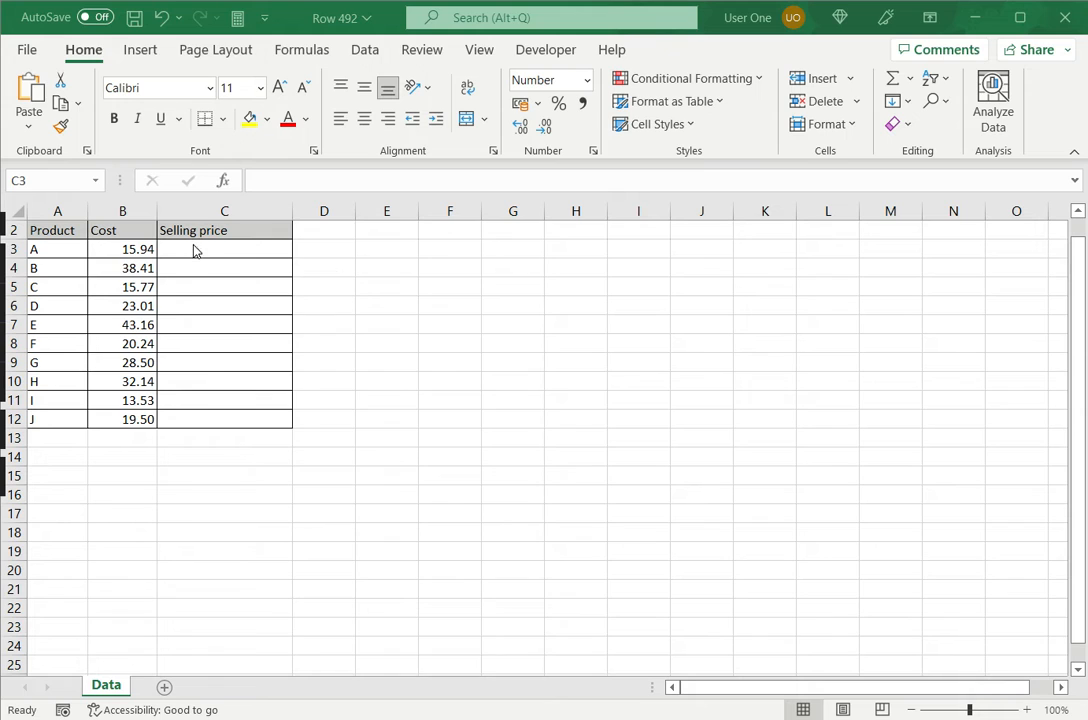
Enter =B3+(.1*B3) in C3 so product A's selling price shows 17.53.
left_click(224, 249)
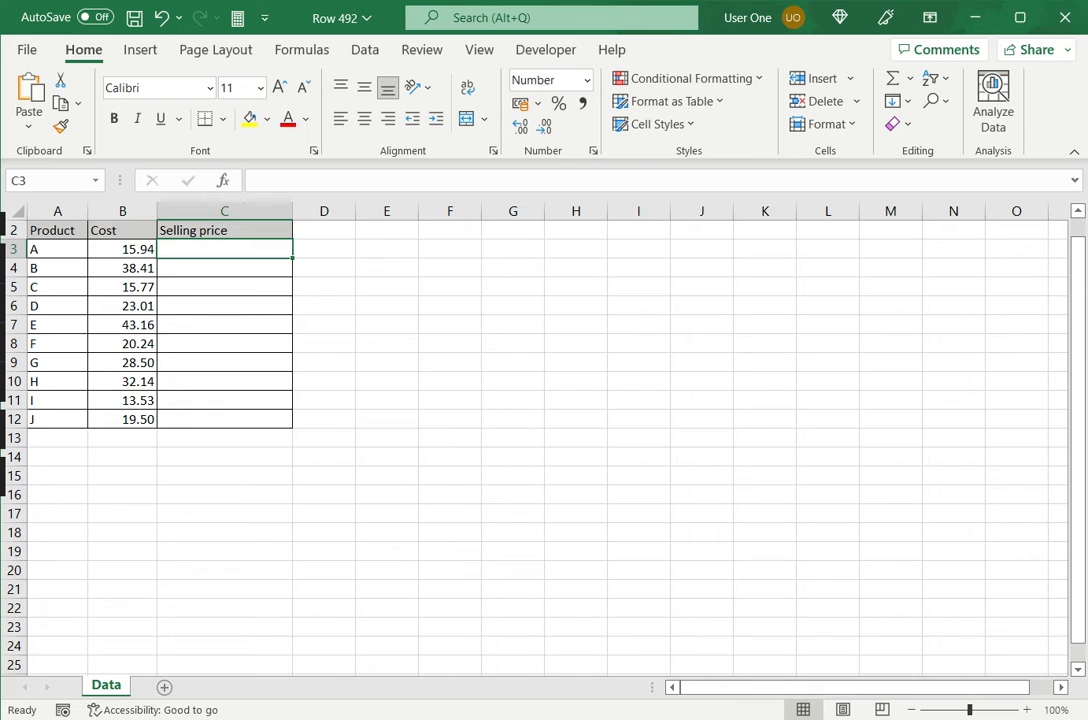
type("=")
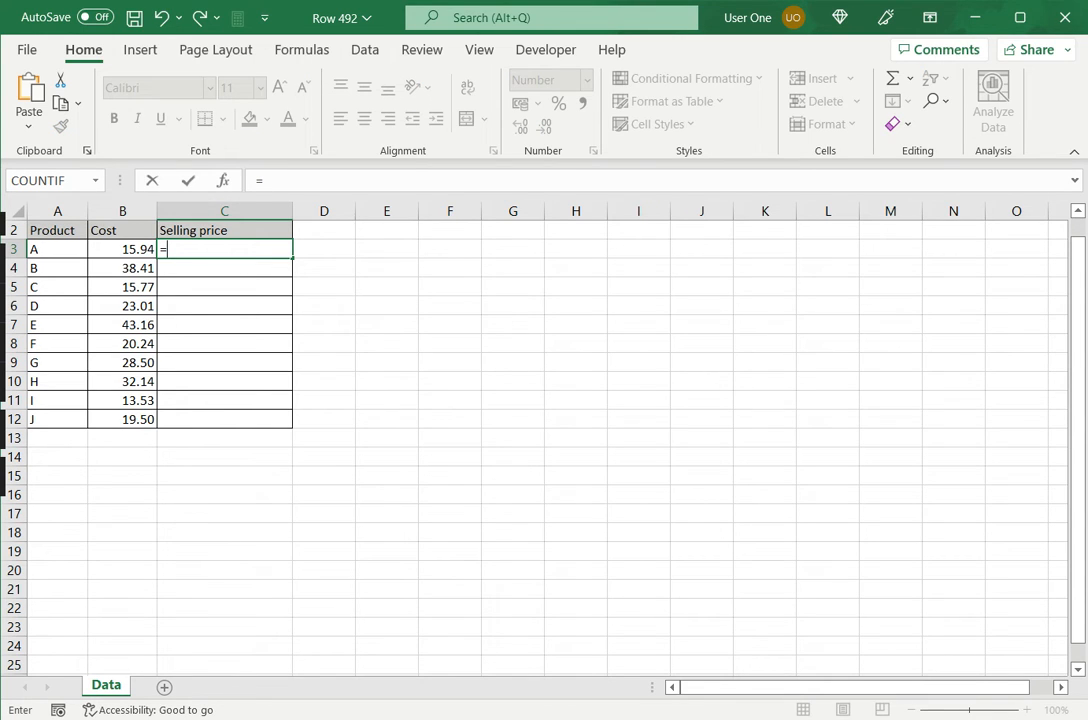
left_click(122, 249)
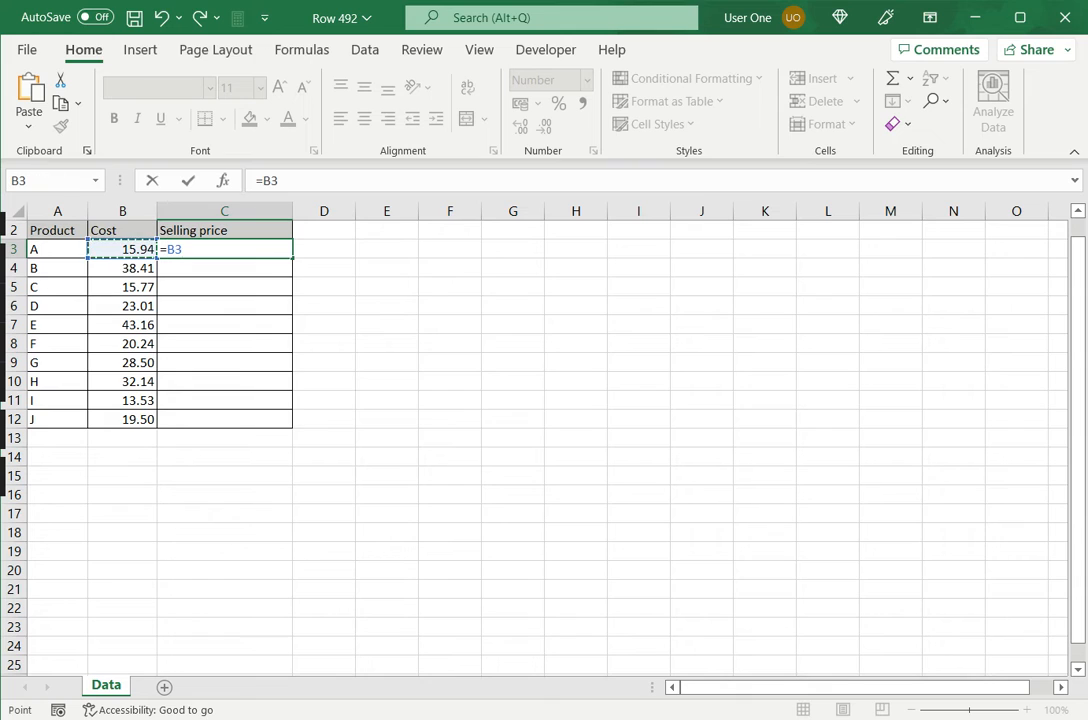
type("+")
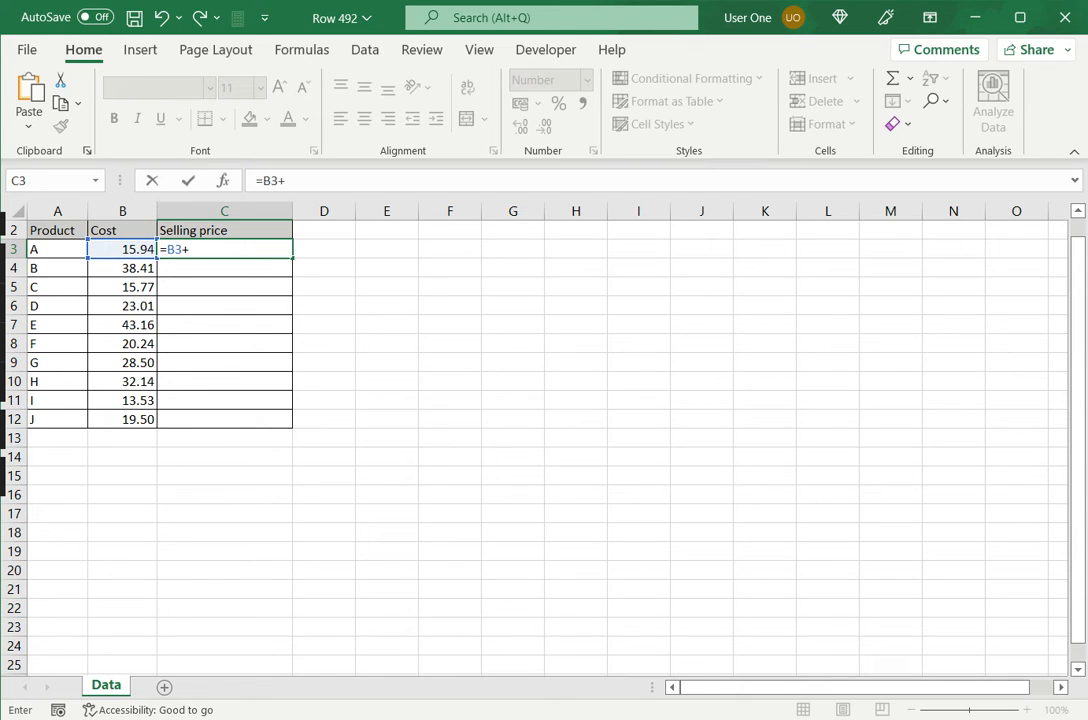
type("(")
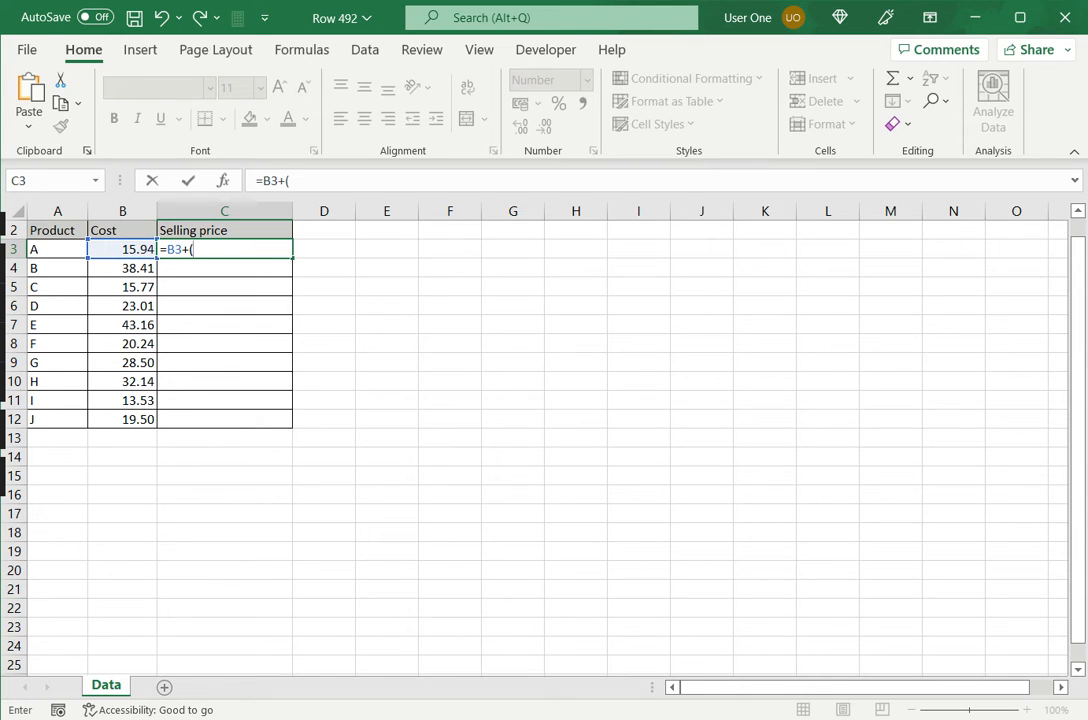
type(".1")
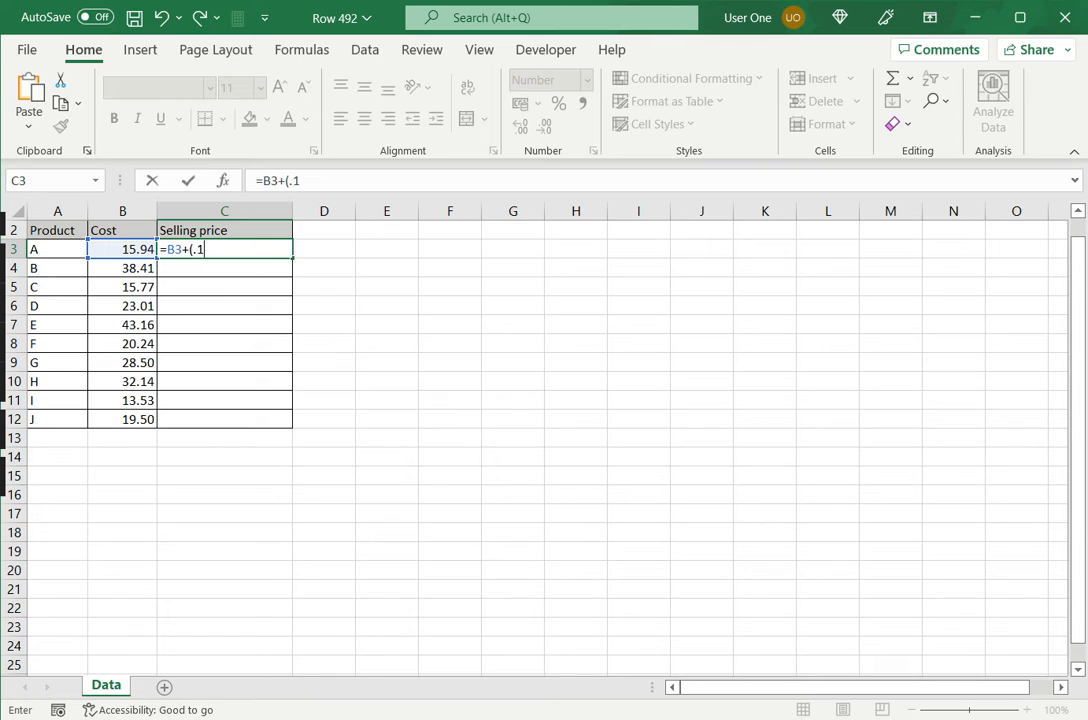
type("*")
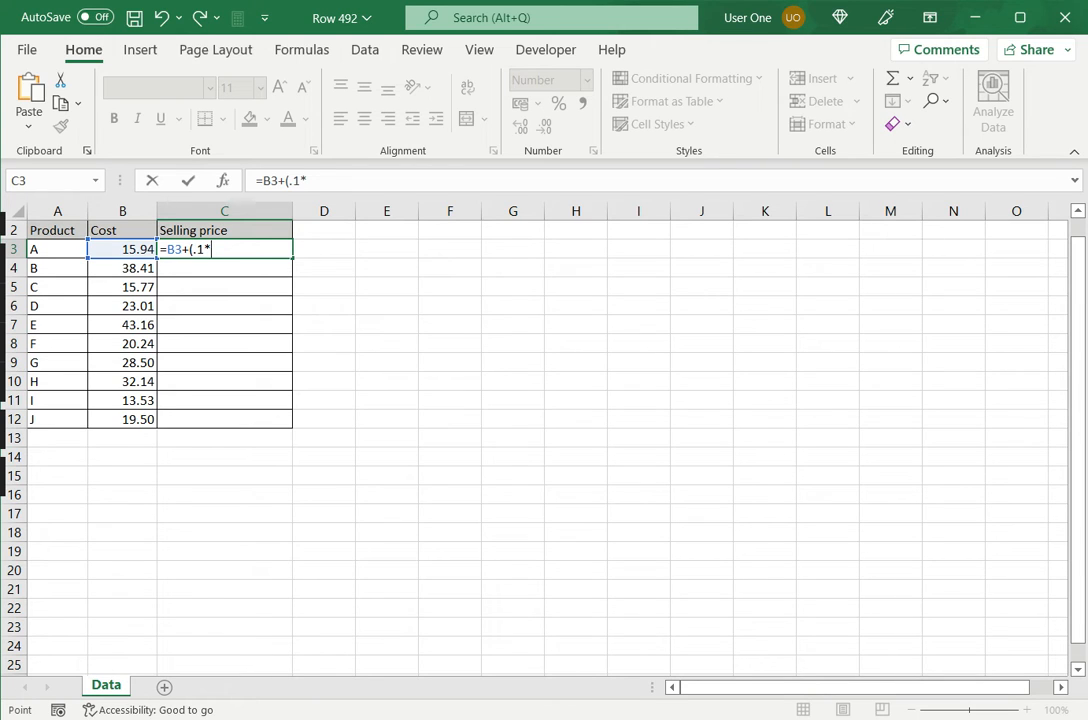
type("B3)")
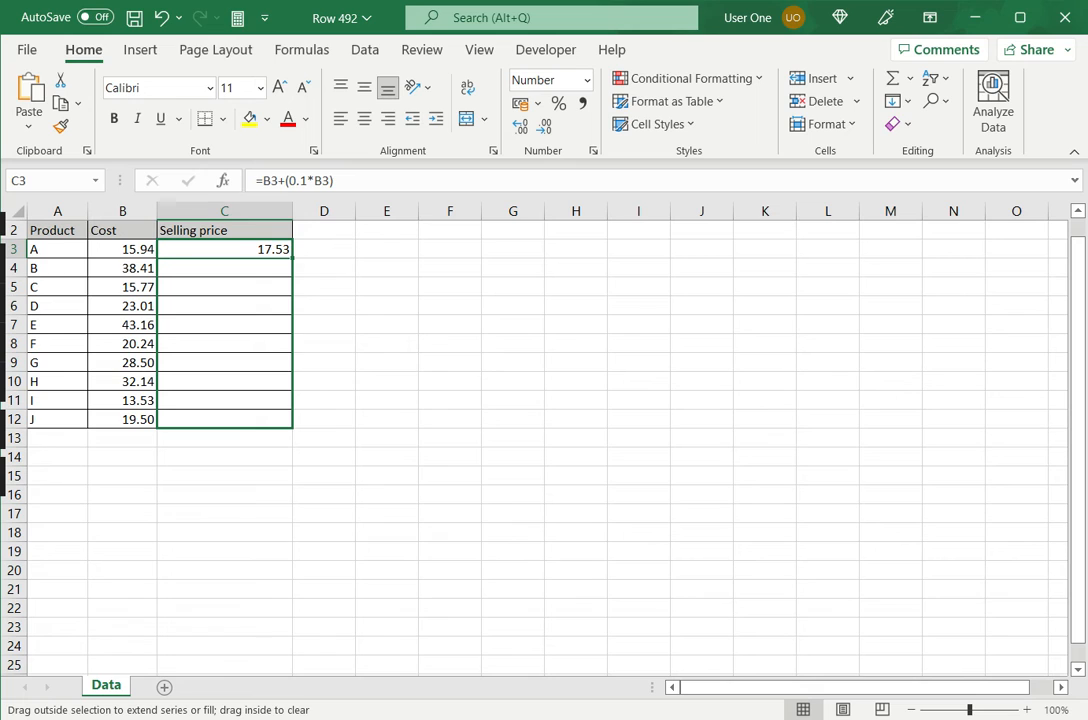
Copy C3's cost-plus-10% formula down to C12 and check the copy in C4.
left_click_drag(224, 249, 224, 419)
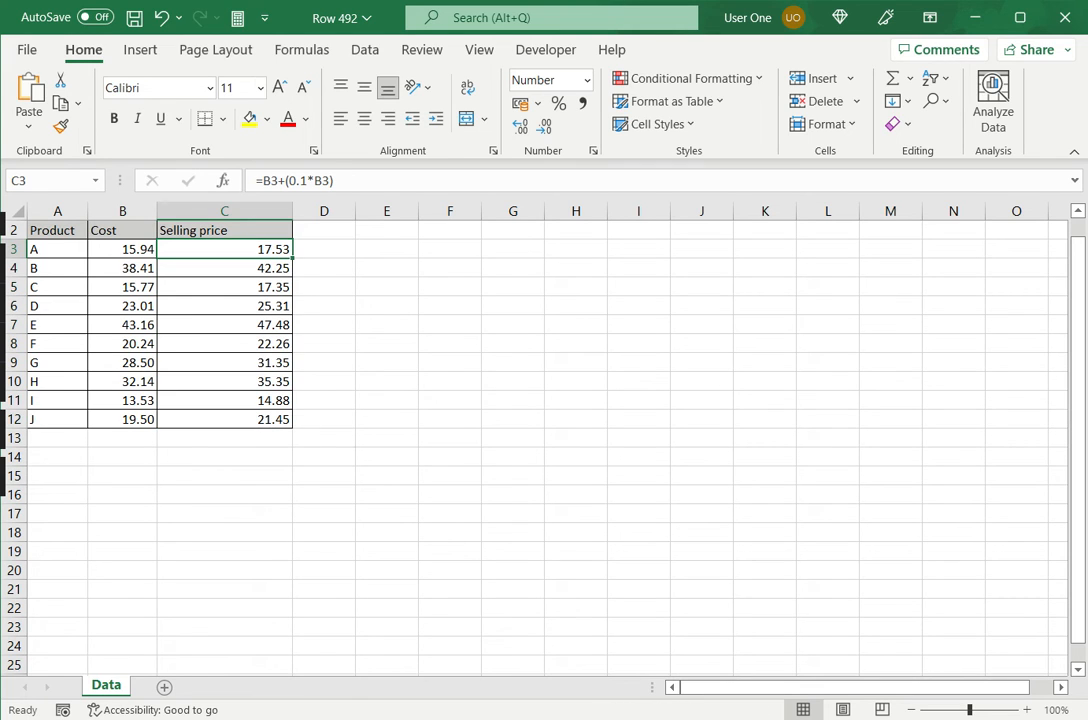
mouse_move(322, 207)
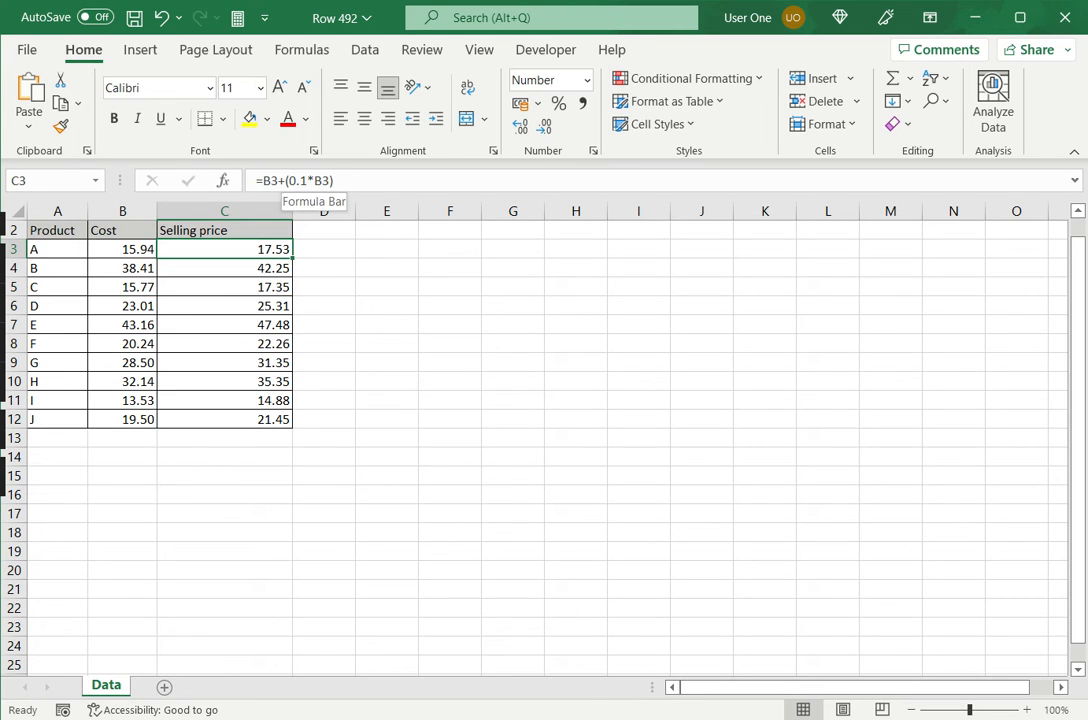
left_click(224, 267)
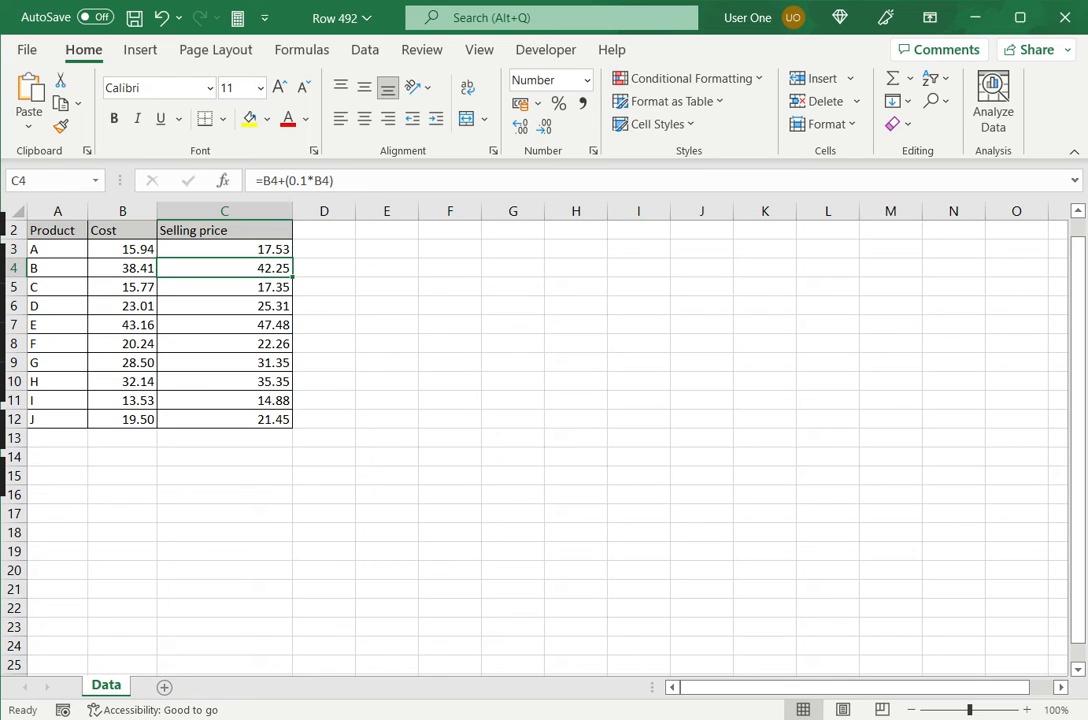